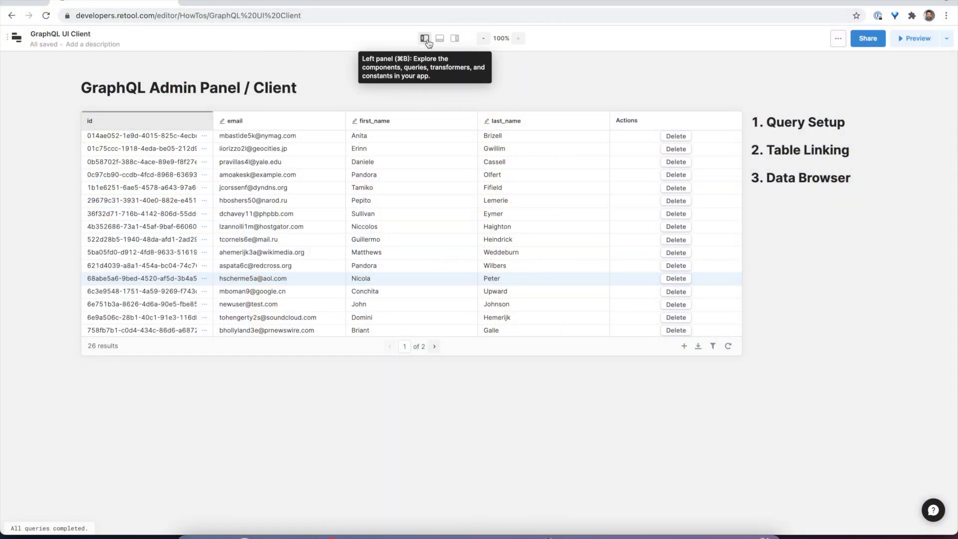
Step: Reveal the queries and component panels, then select and deselect the admin panel title
click(453, 38)
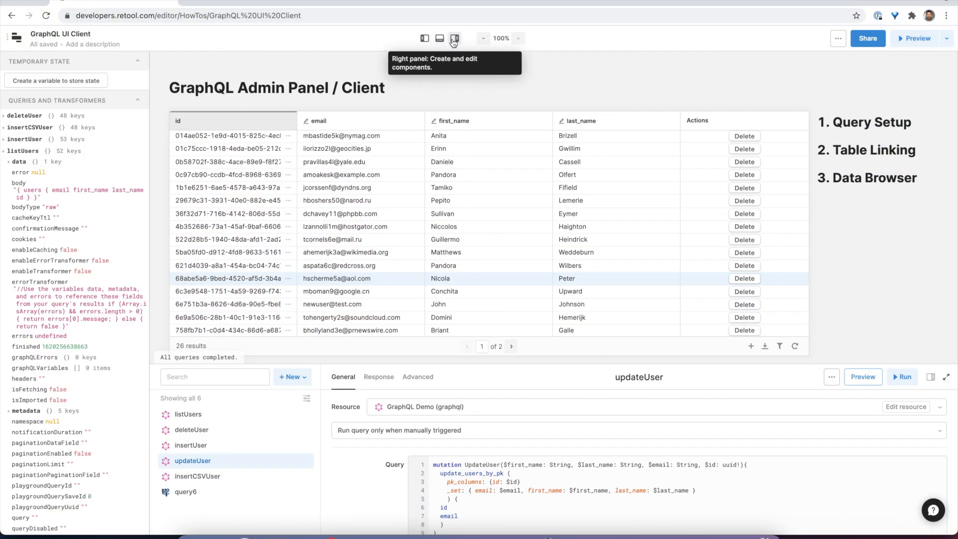
click(454, 38)
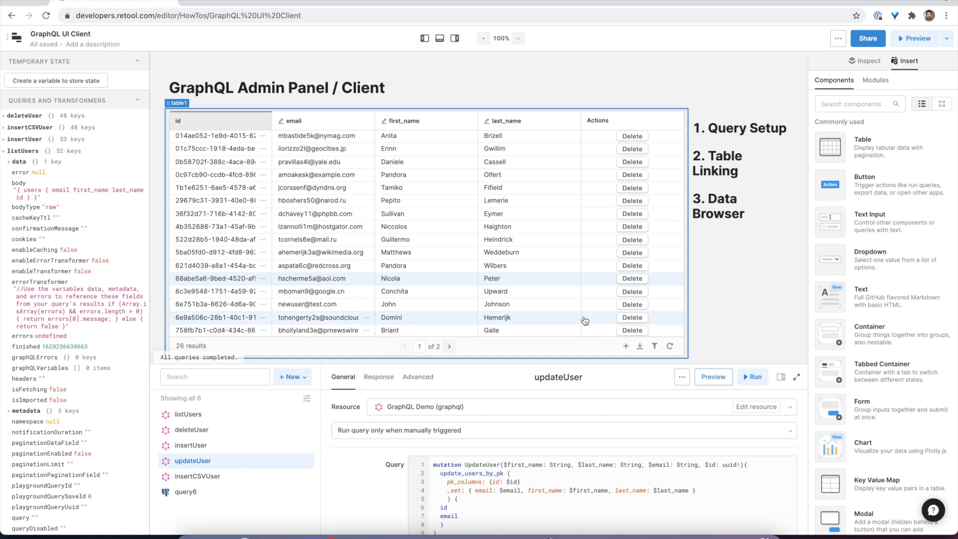
click(274, 88)
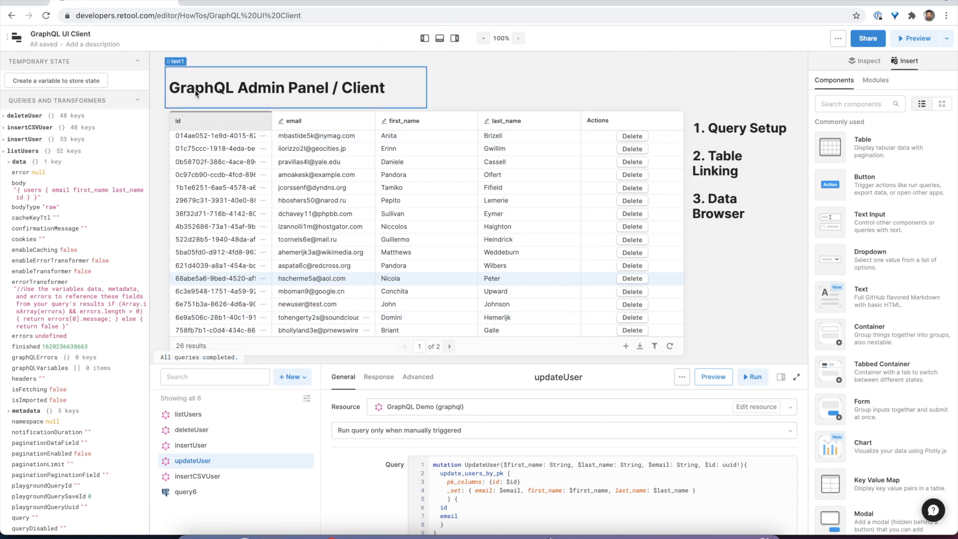
click(250, 200)
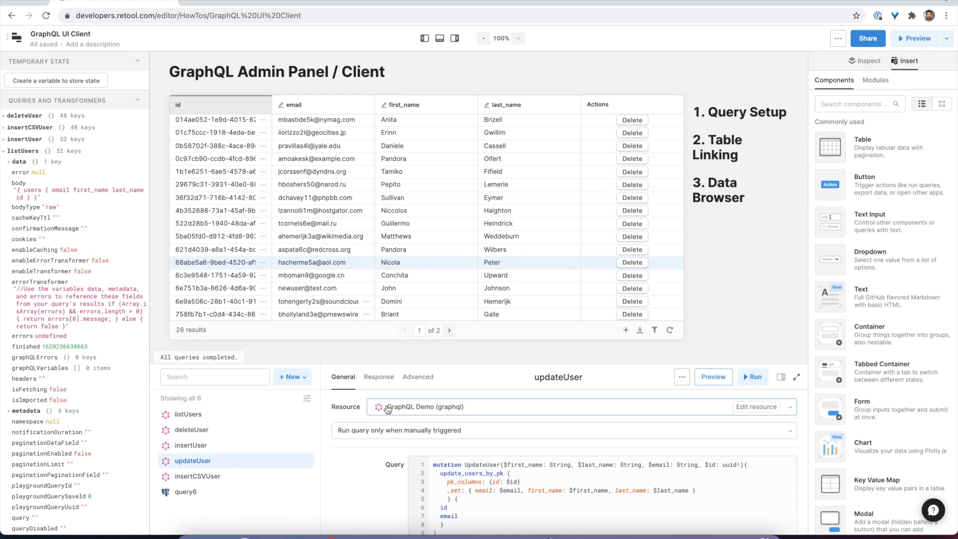
mouse_move(797, 377)
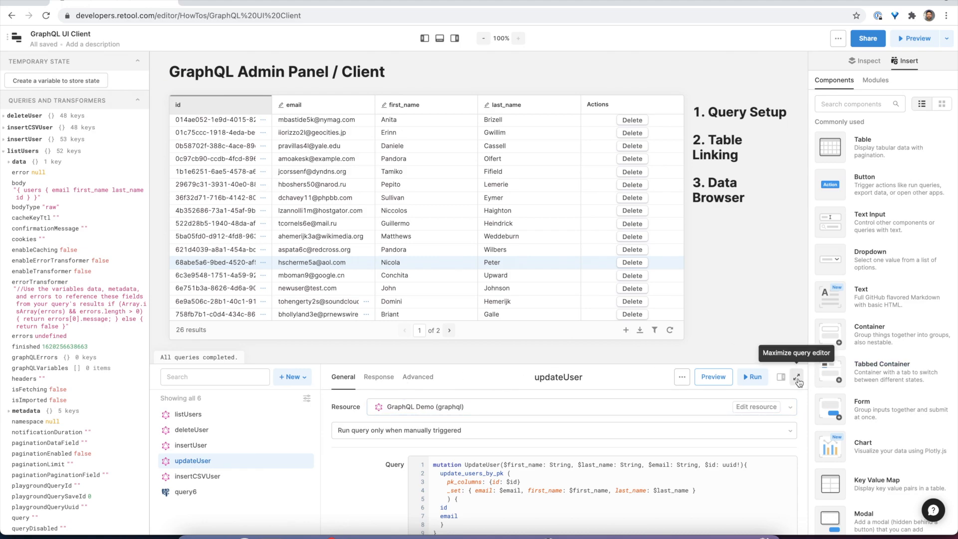
Step: Enlarge the updateUser editor, open listUsers, and inspect the table bound to listUsers.data.users
click(798, 381)
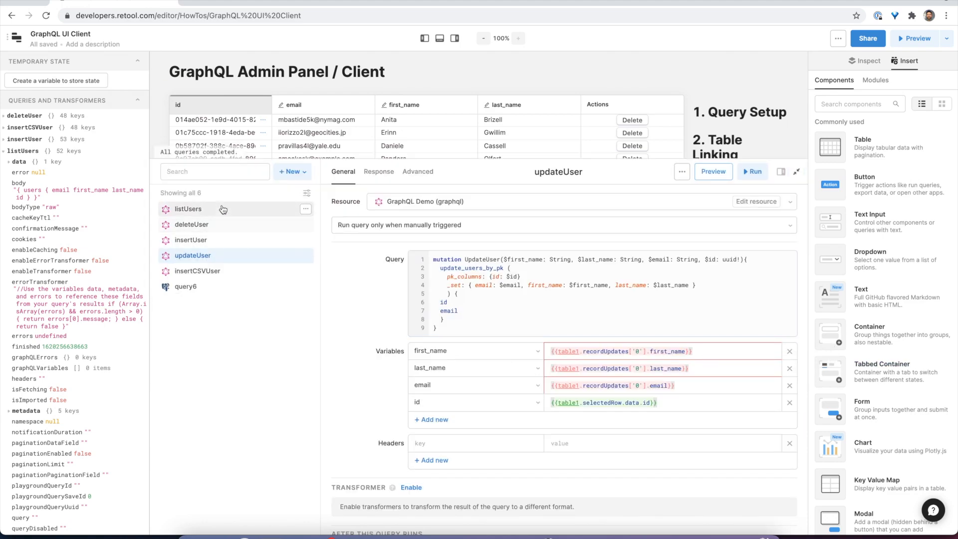
click(187, 210)
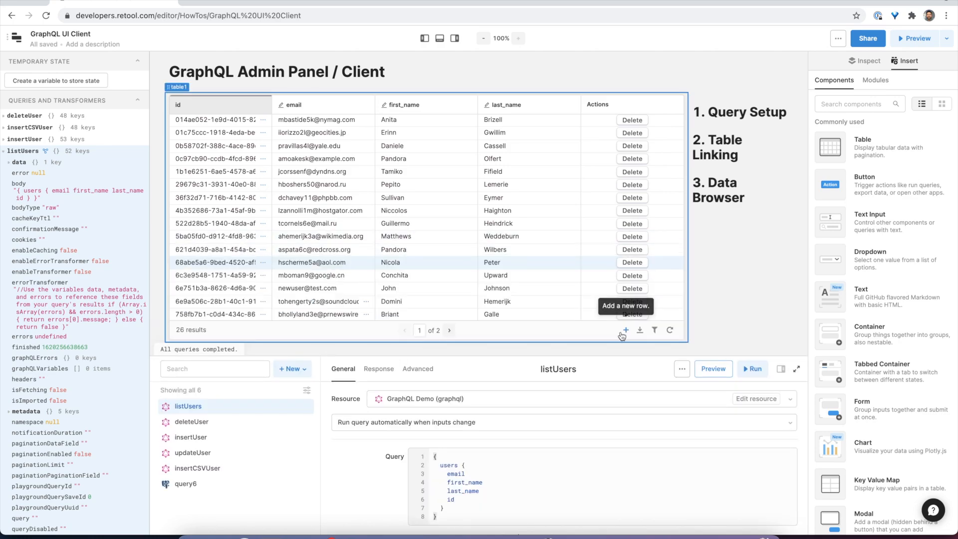
mouse_move(211, 452)
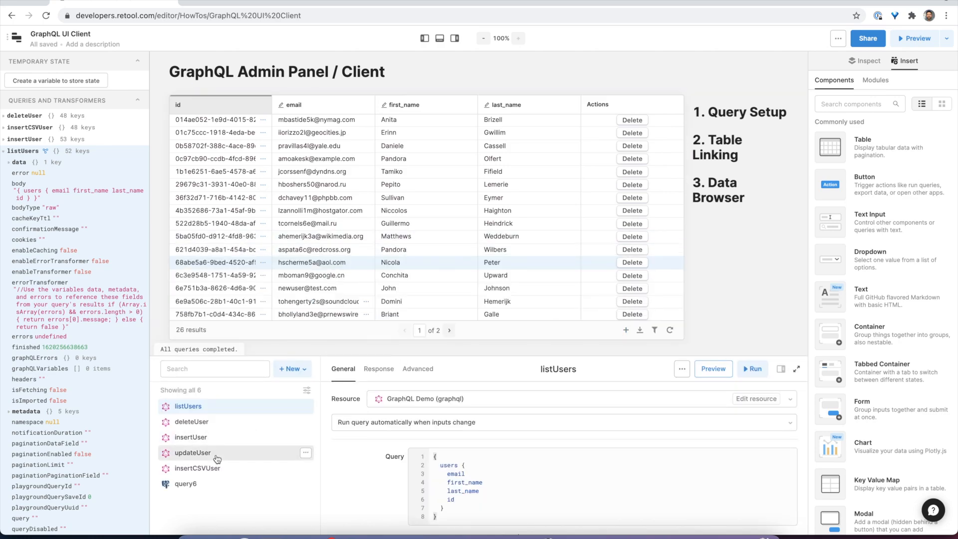
click(492, 261)
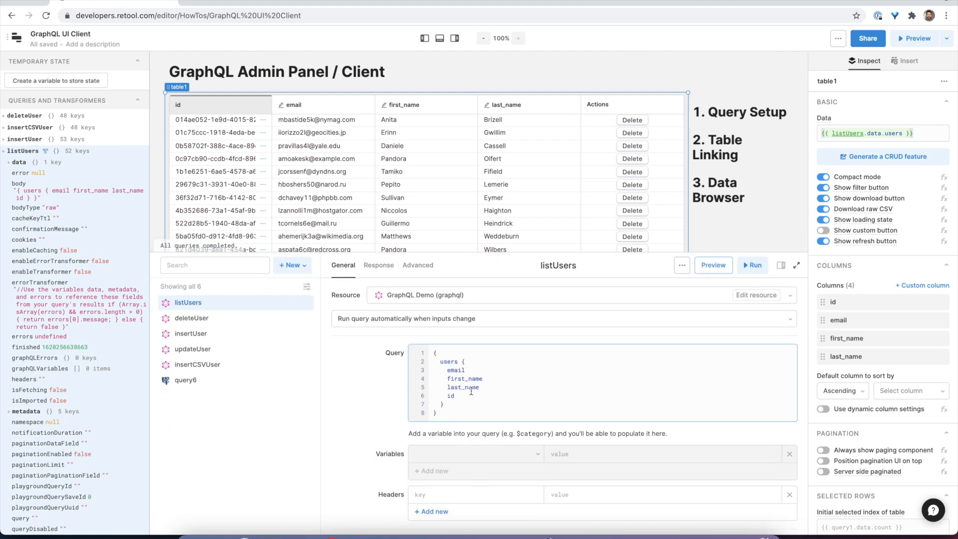
mouse_move(796, 265)
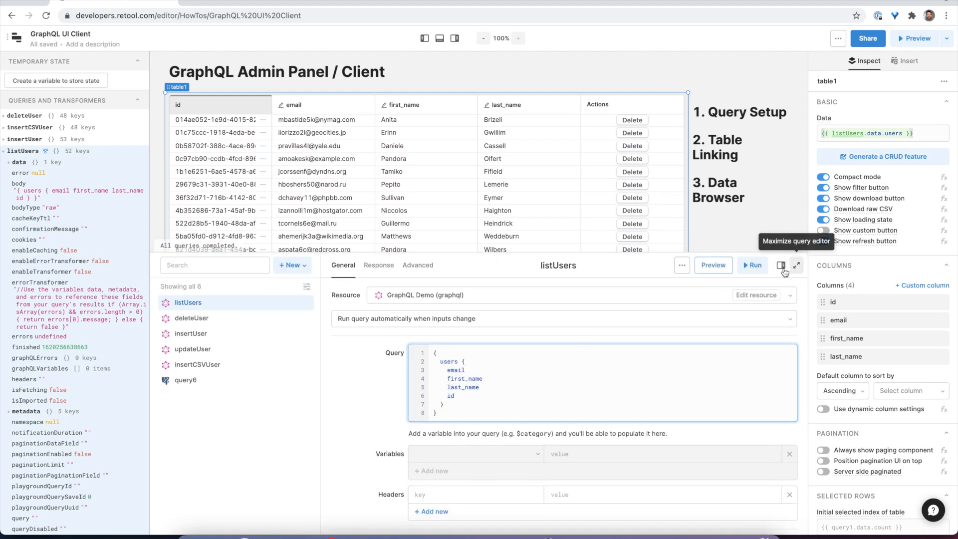
Step: Open the GraphQL schema explorer, browse query_root fields, and hide the preview response
click(781, 264)
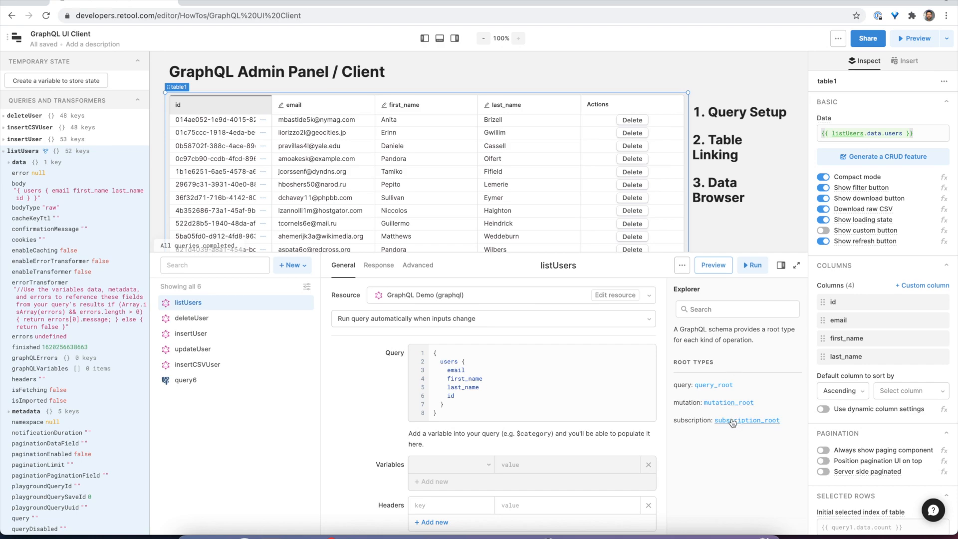
click(713, 384)
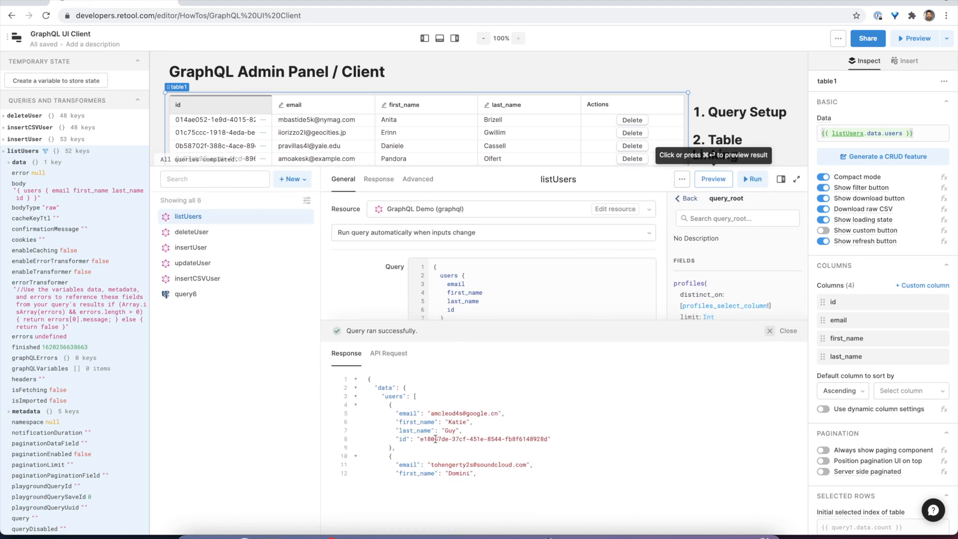
click(787, 330)
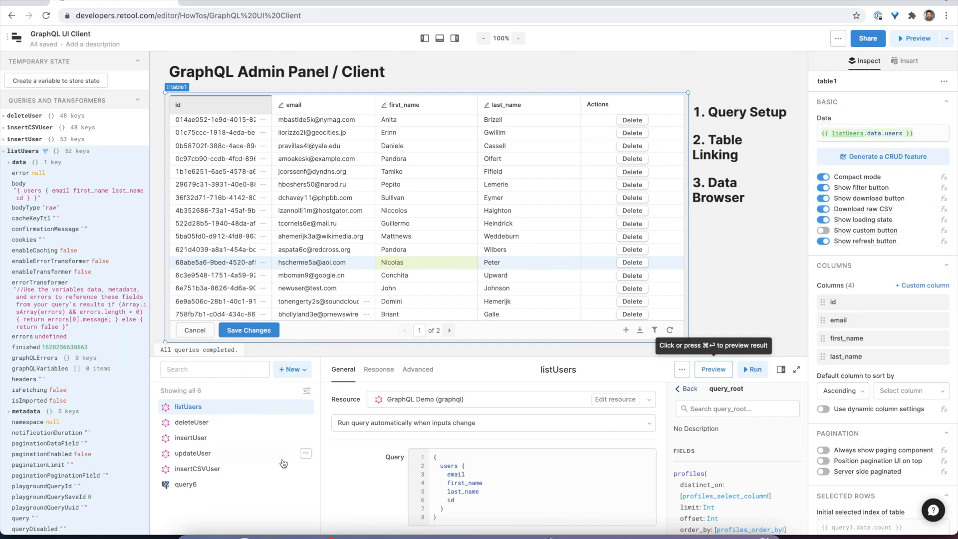
mouse_move(610, 214)
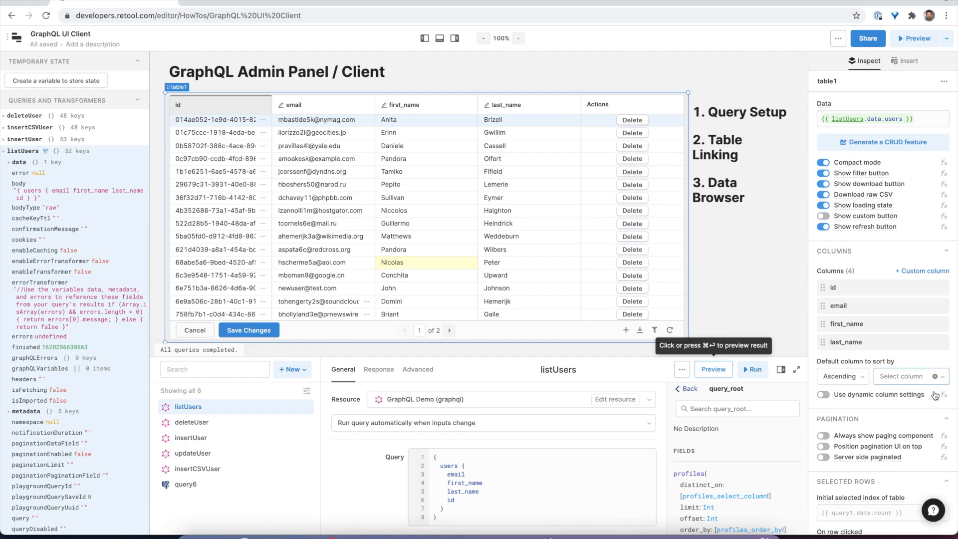
Step: Set the table's Delete action to run deleteUser, then open the deleteUser query
scroll(down, 3)
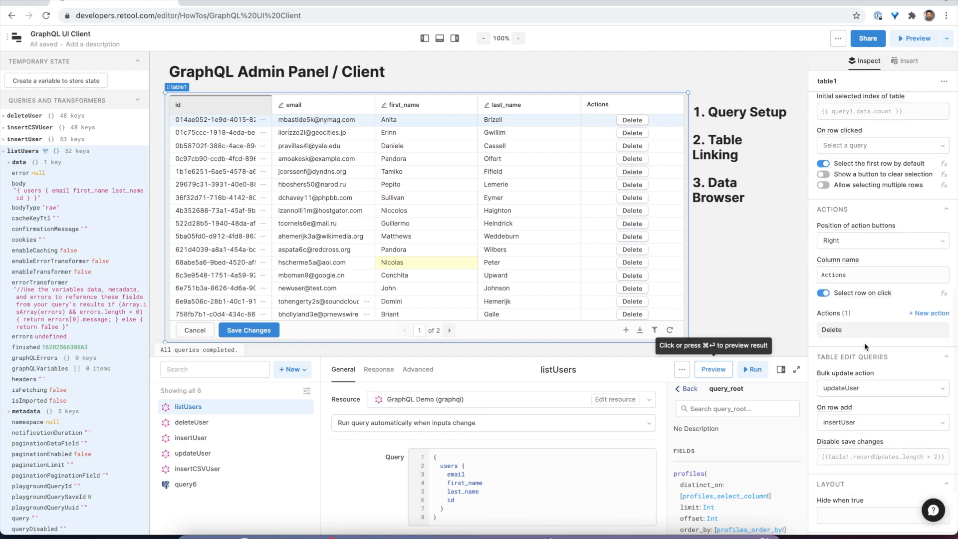
click(831, 330)
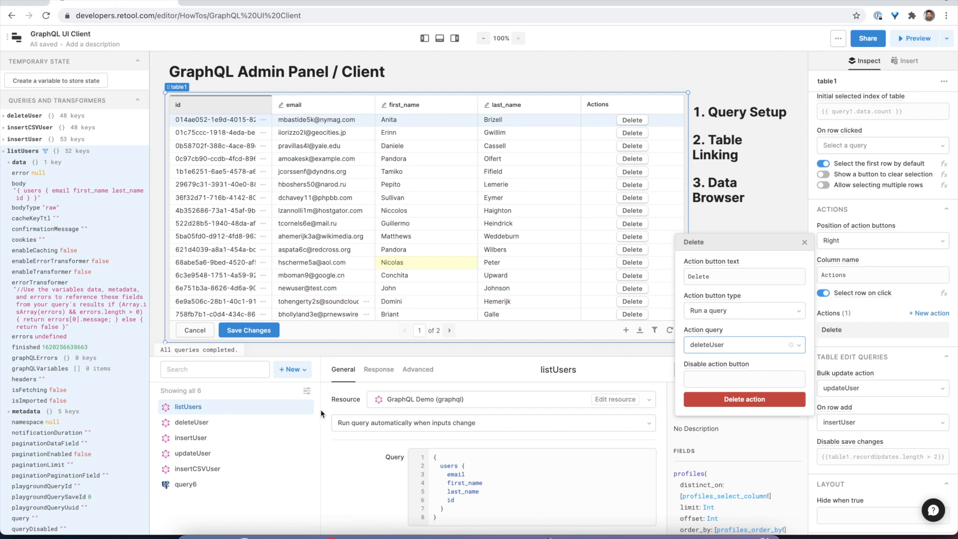
click(743, 345)
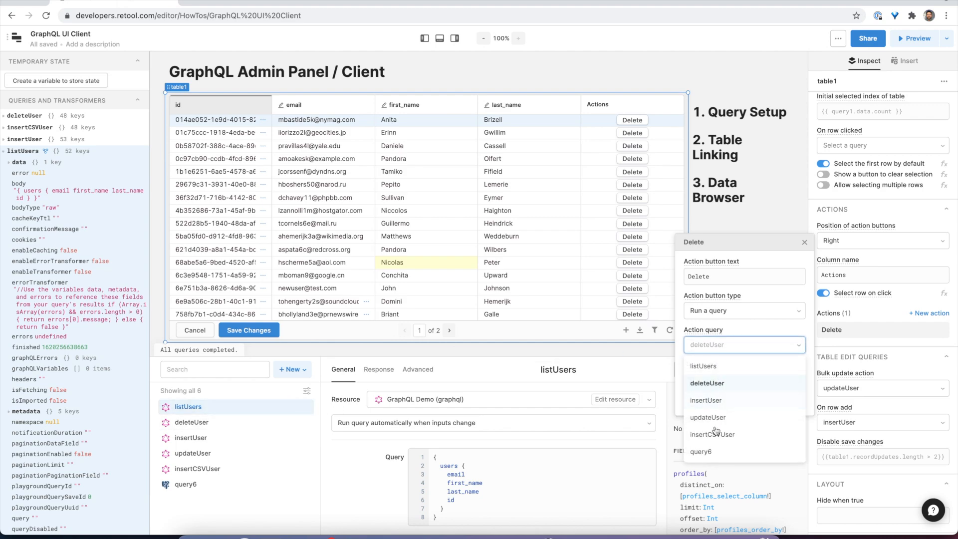
click(904, 60)
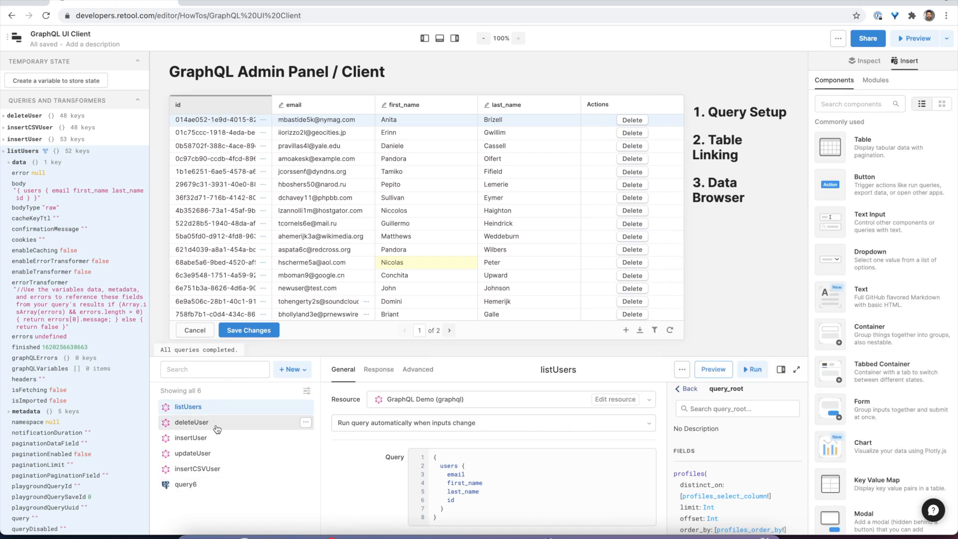
click(191, 421)
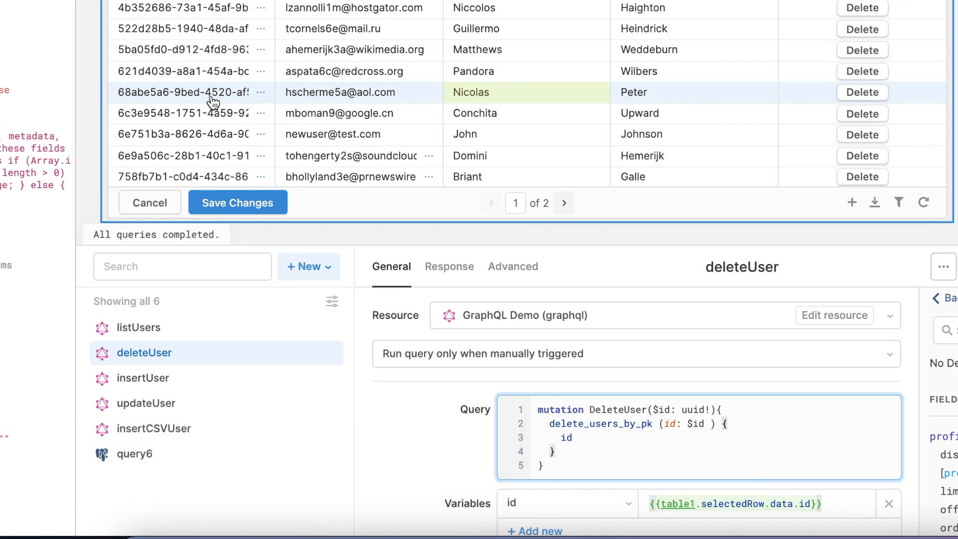
mouse_move(364, 282)
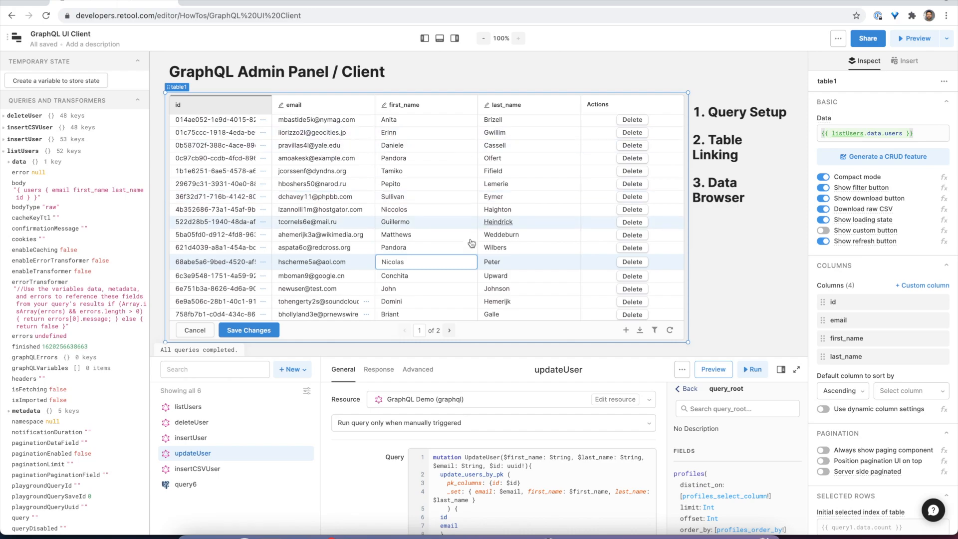
Step: Review updateUser's first_name, last_name, email and selected-row id variables
scroll(down, 3)
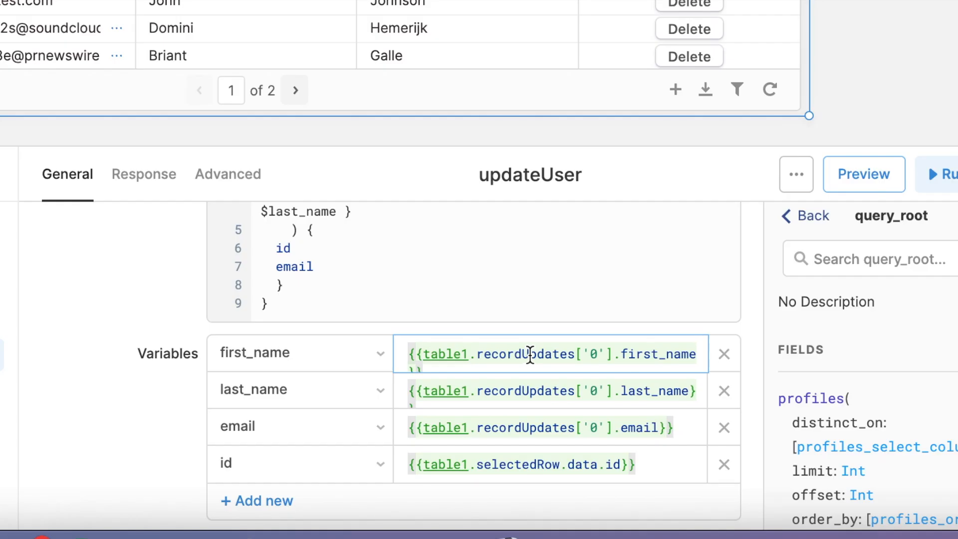
mouse_move(586, 353)
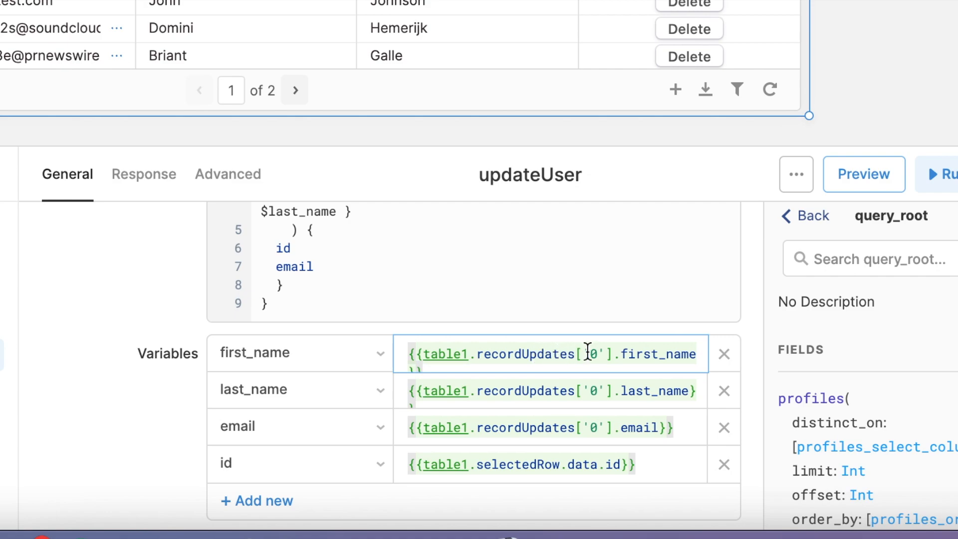
mouse_move(609, 350)
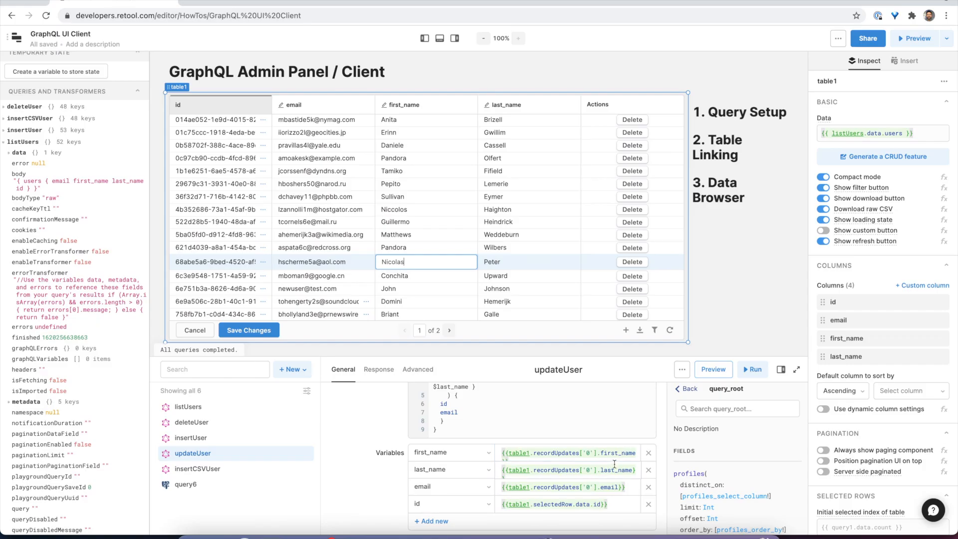
scroll(up, 3)
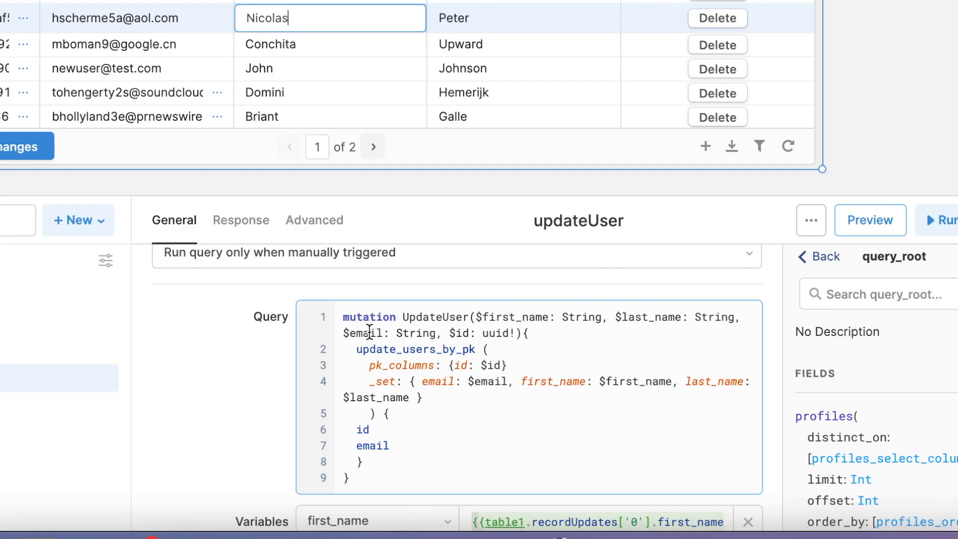
mouse_move(479, 349)
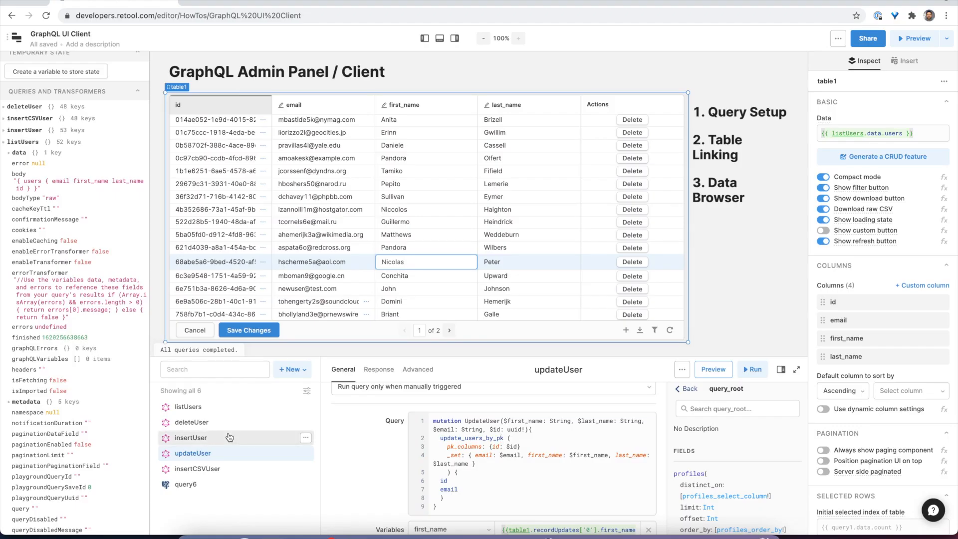
Step: Open insertUser and add a new table row with first name 'Chris'
click(191, 437)
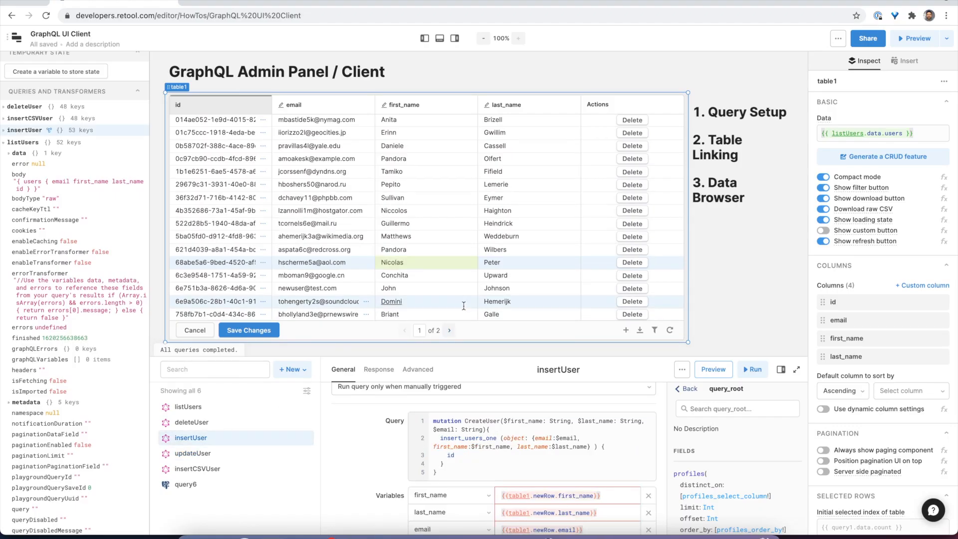
click(625, 330)
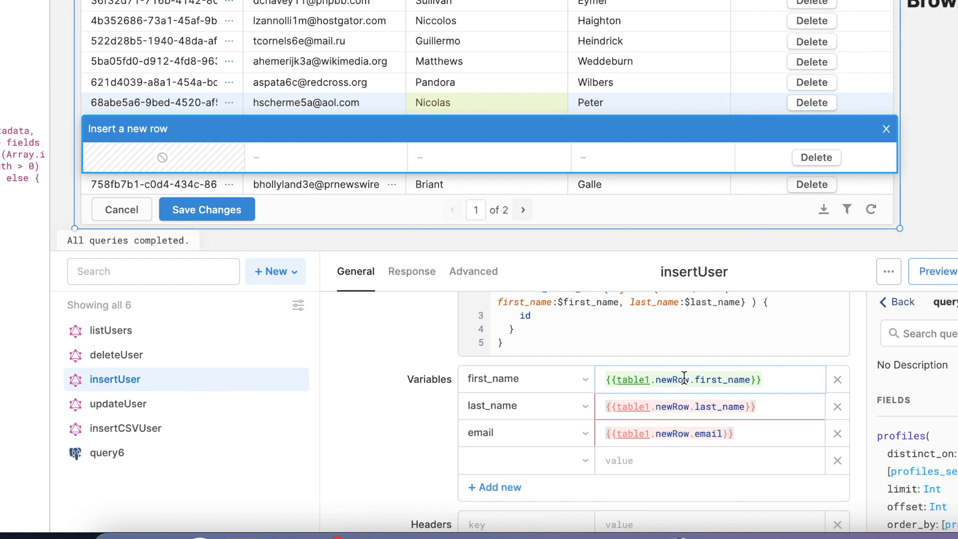
click(488, 157)
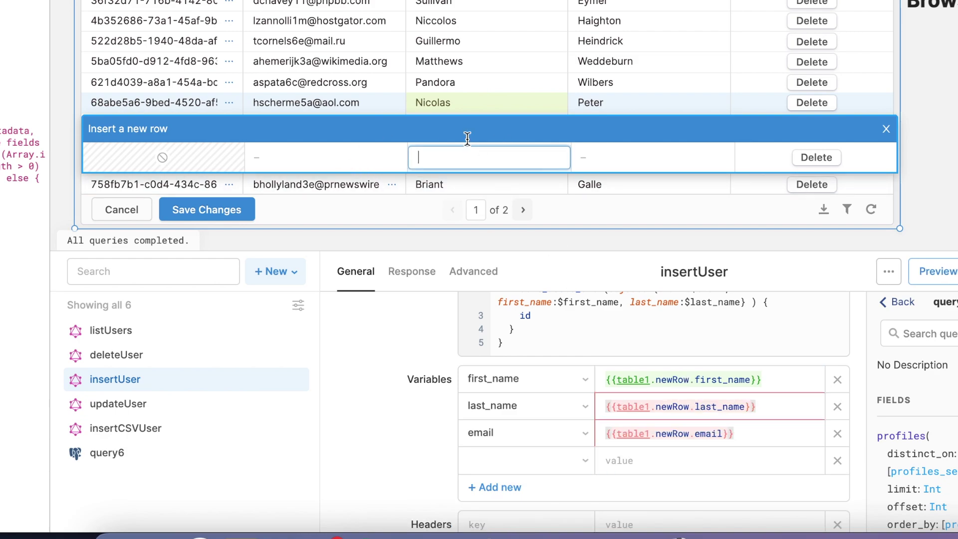
text(Chris)
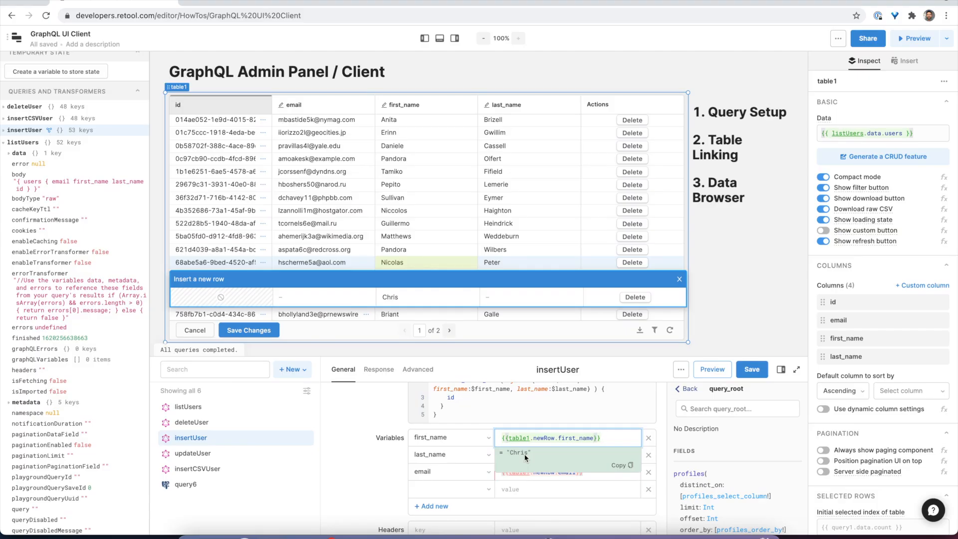
mouse_move(543, 430)
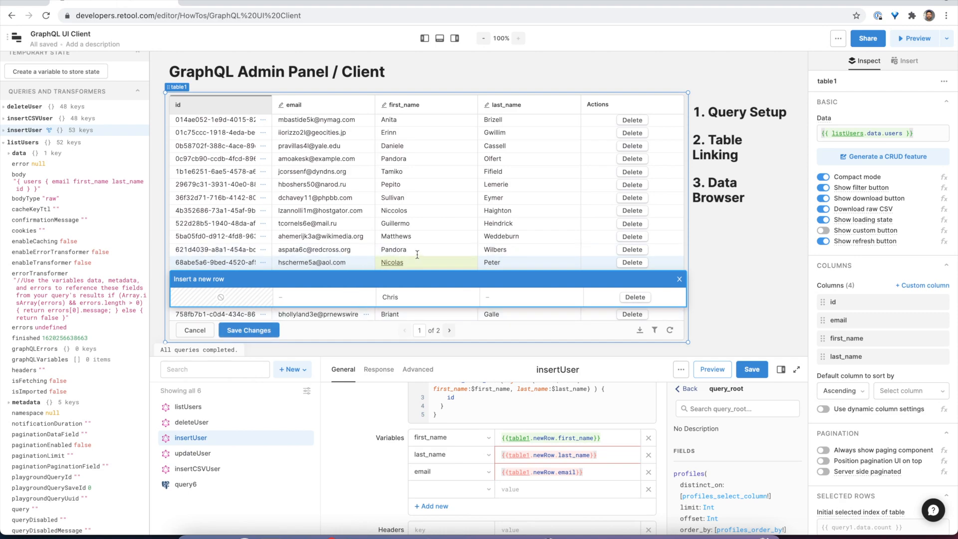
mouse_move(191, 457)
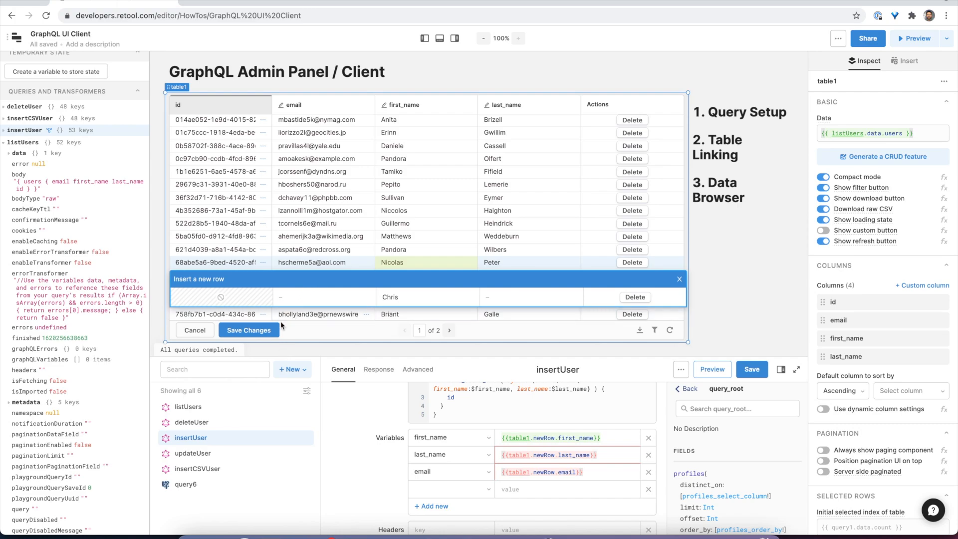
mouse_move(193, 441)
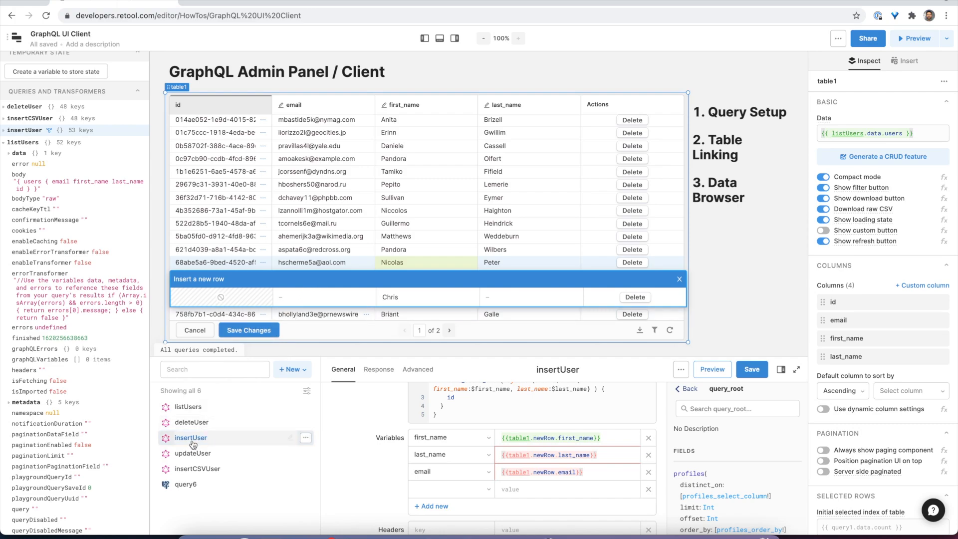
Step: Hide the query editor and scroll through the component library
click(194, 330)
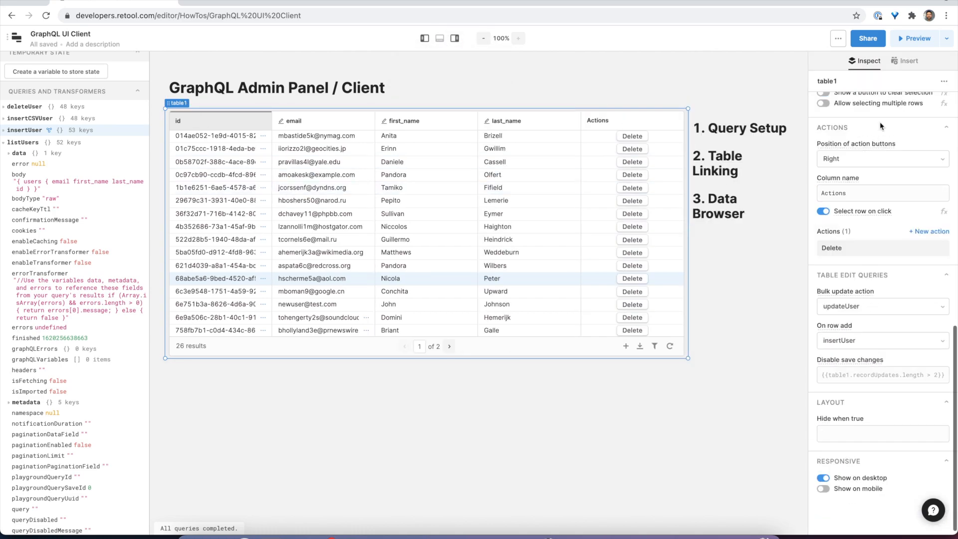
click(906, 60)
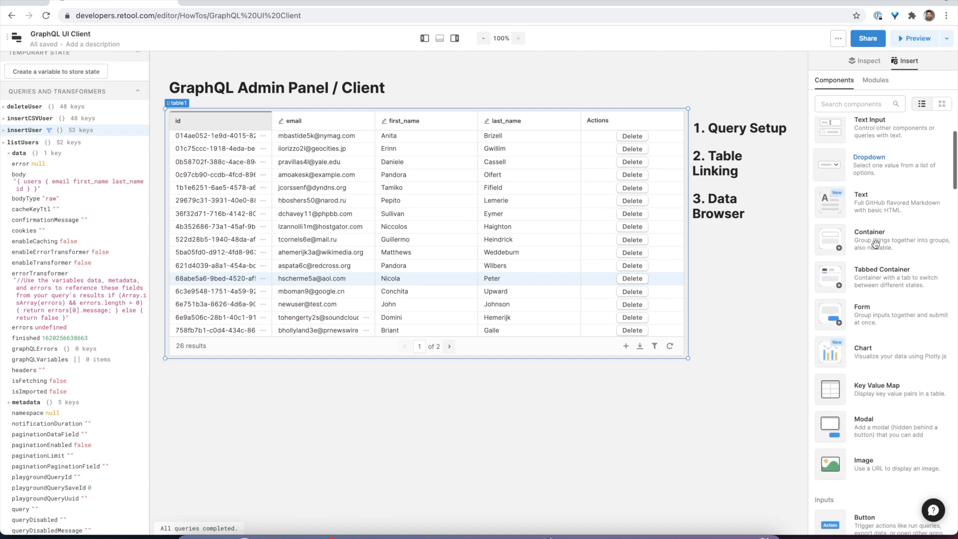
scroll(down, 3)
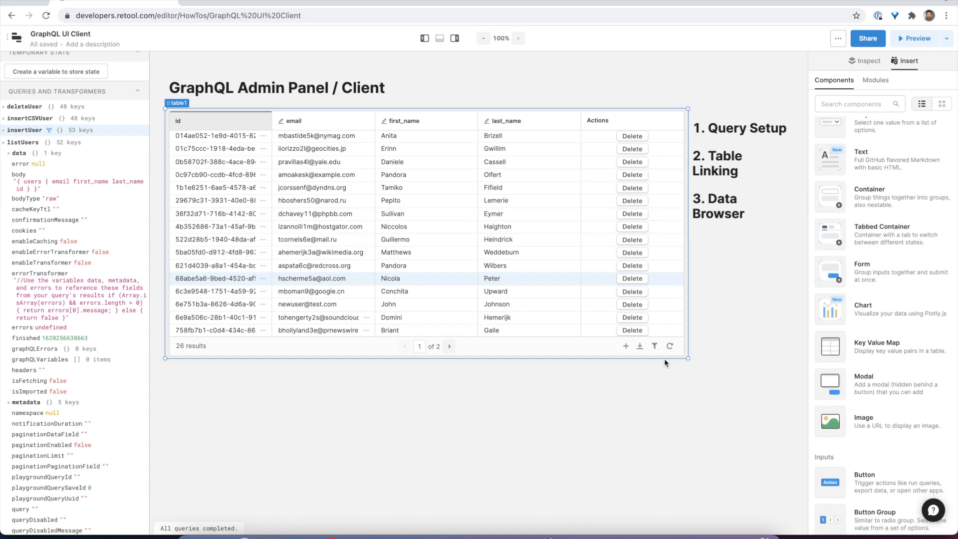
mouse_move(716, 292)
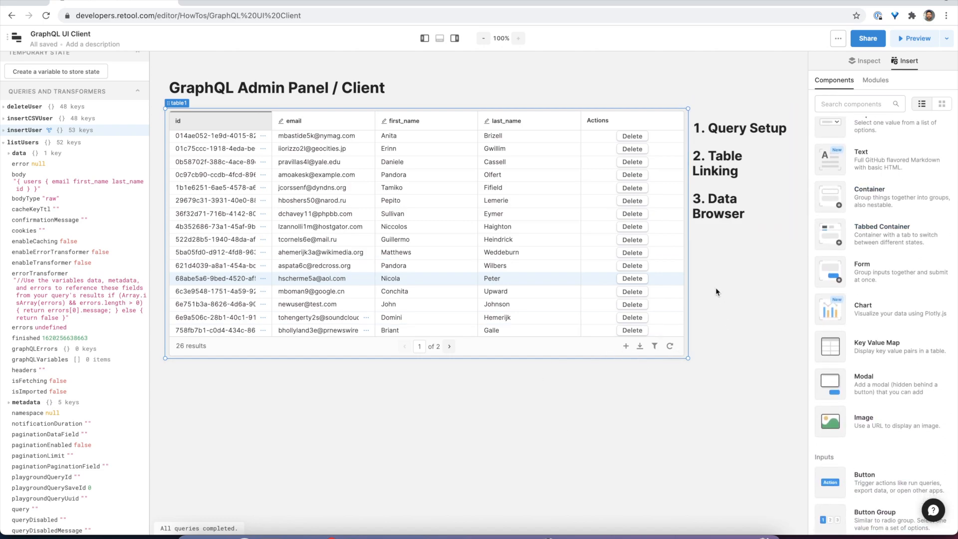